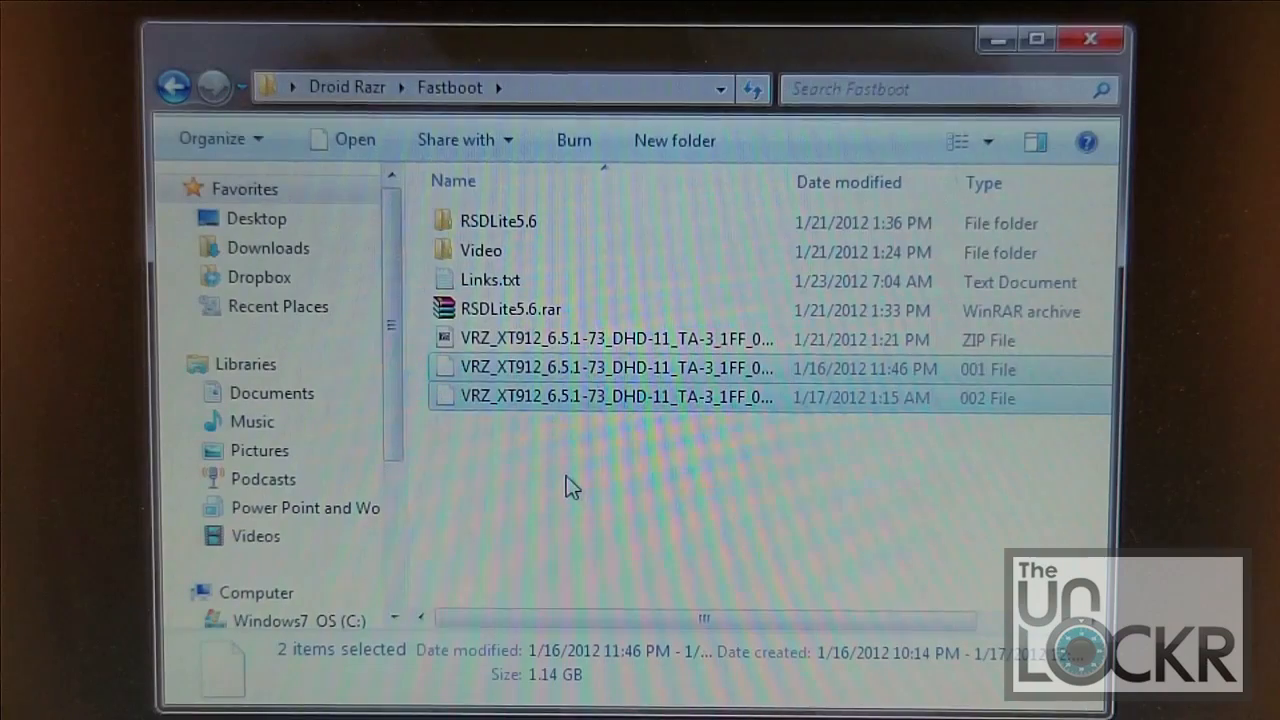
mouse_move(560, 470)
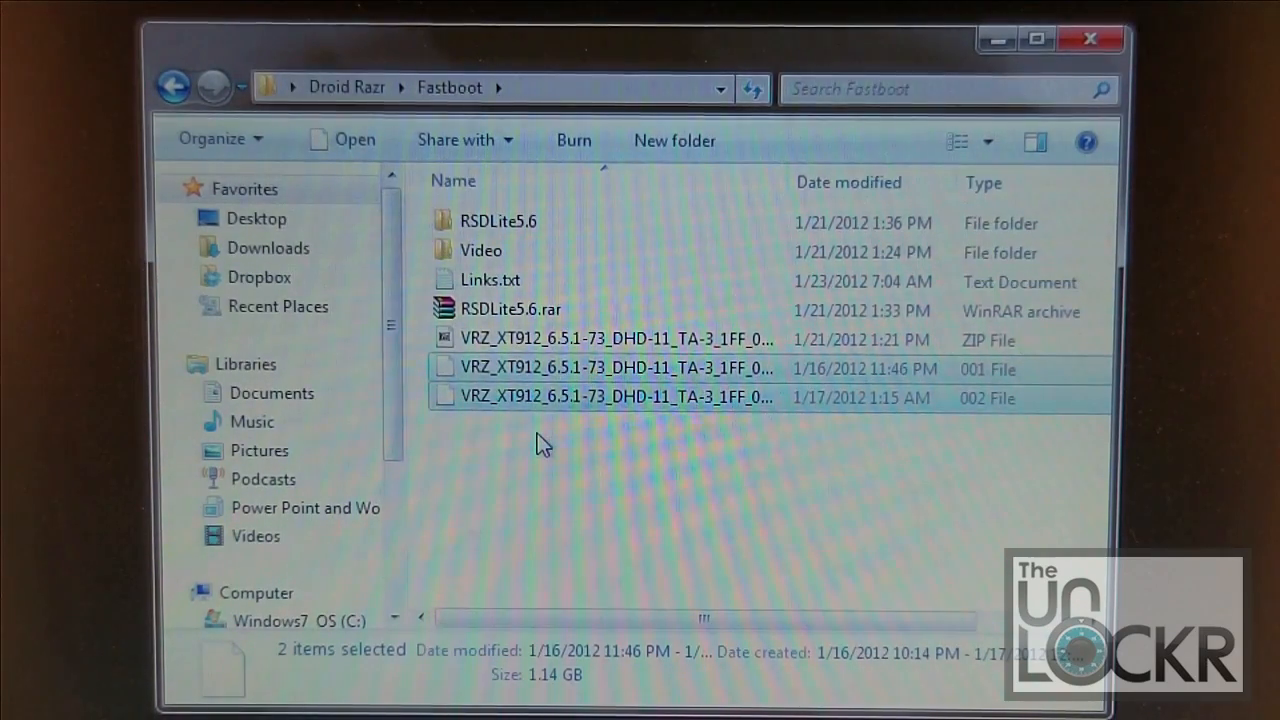
mouse_move(543, 450)
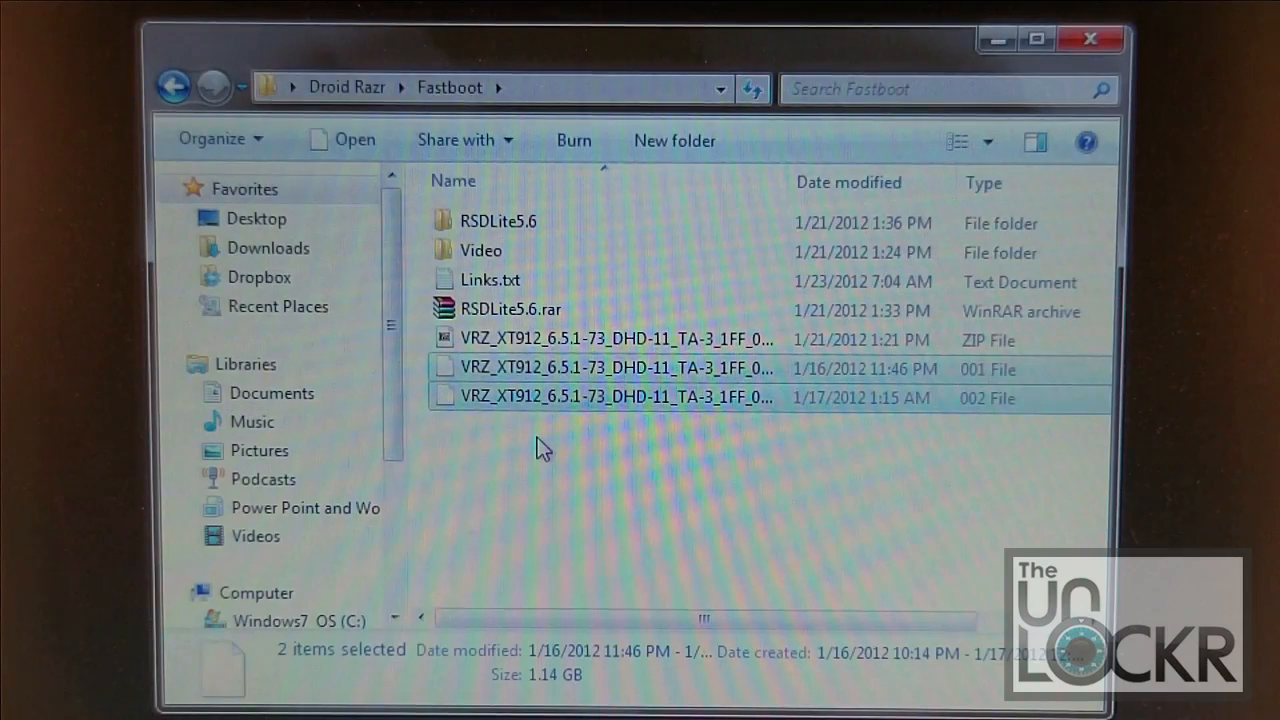
mouse_move(550, 448)
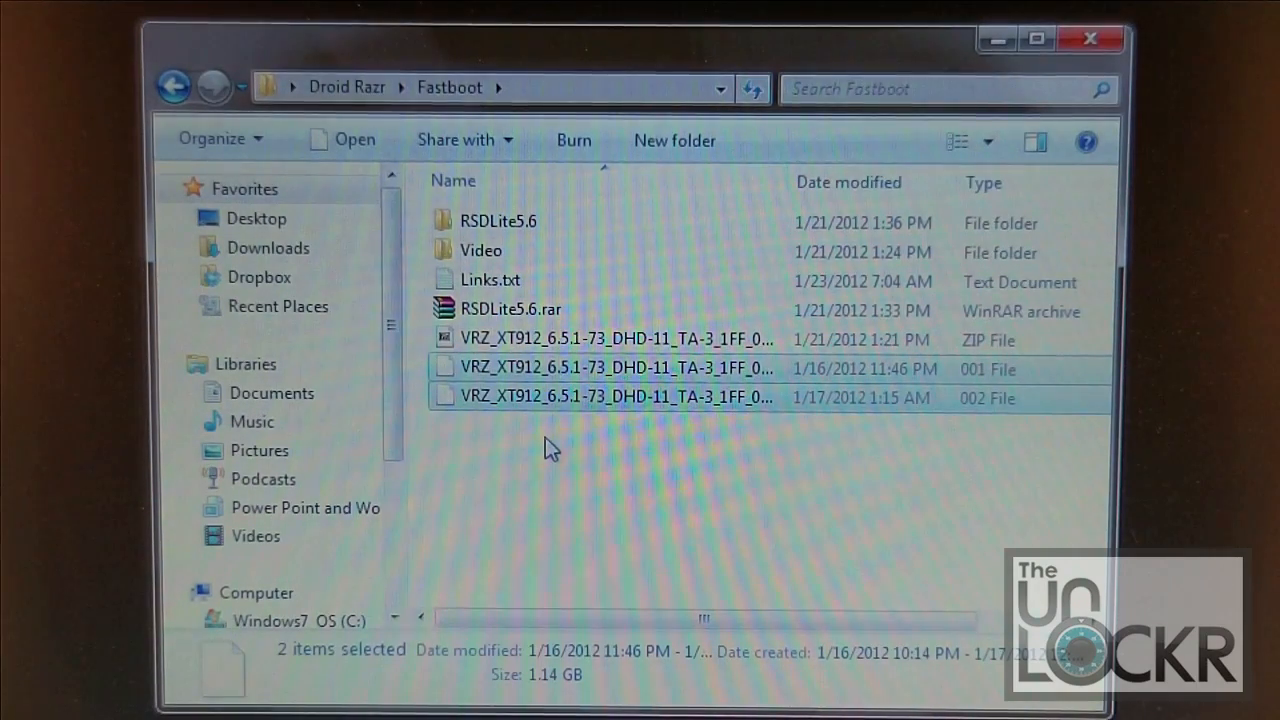
mouse_move(560, 447)
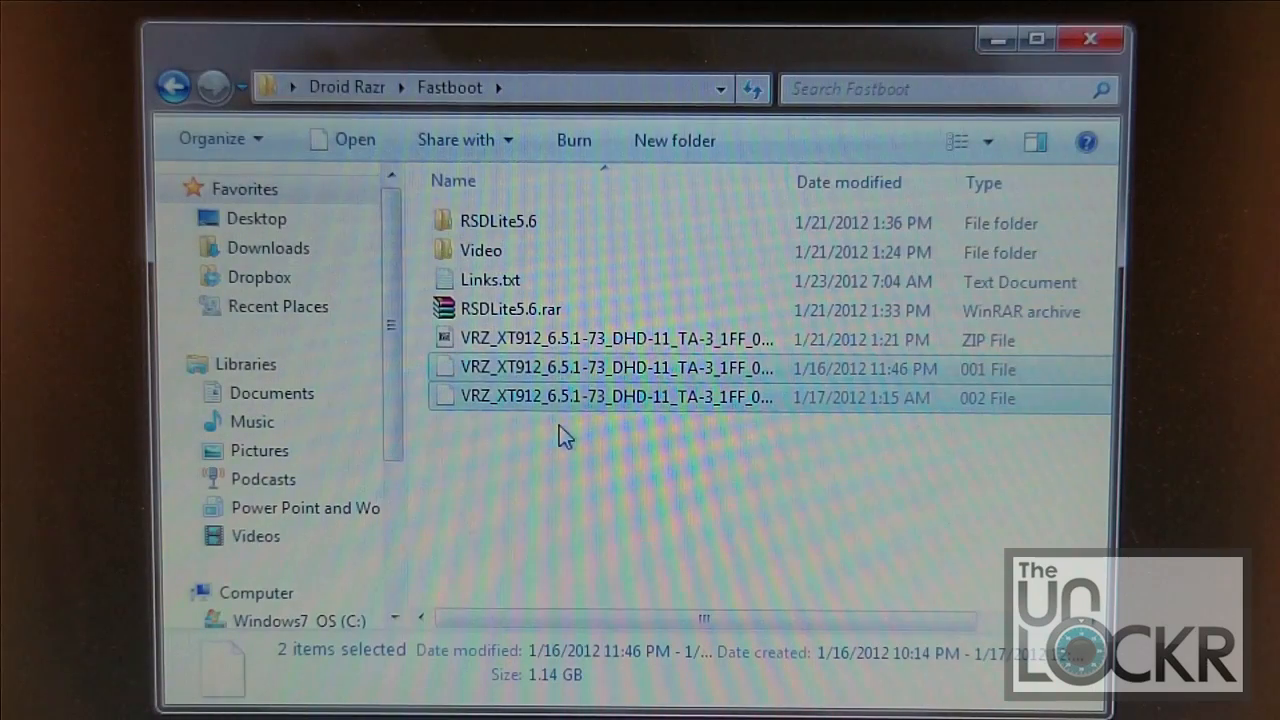
- Select the VRZ_XT912 fastboot ZIP, then the RSDLite5.6 folder, in the Fastboot folder
click(600, 339)
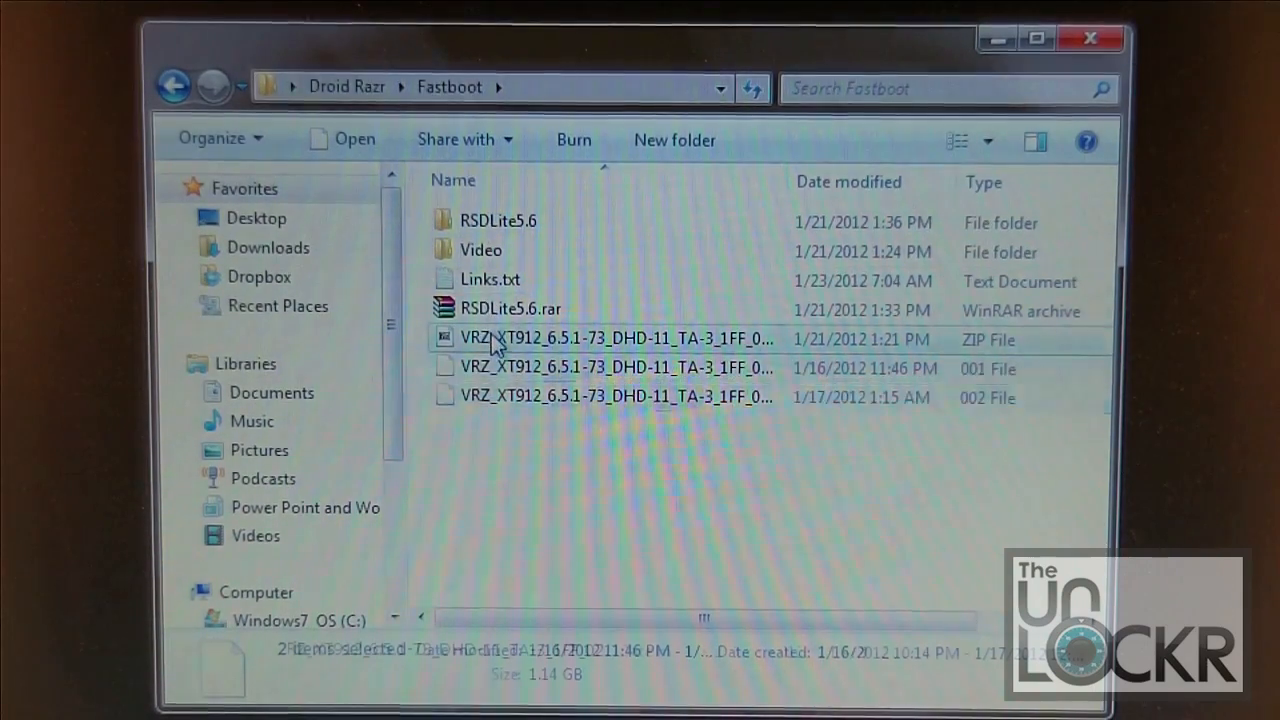
click(610, 339)
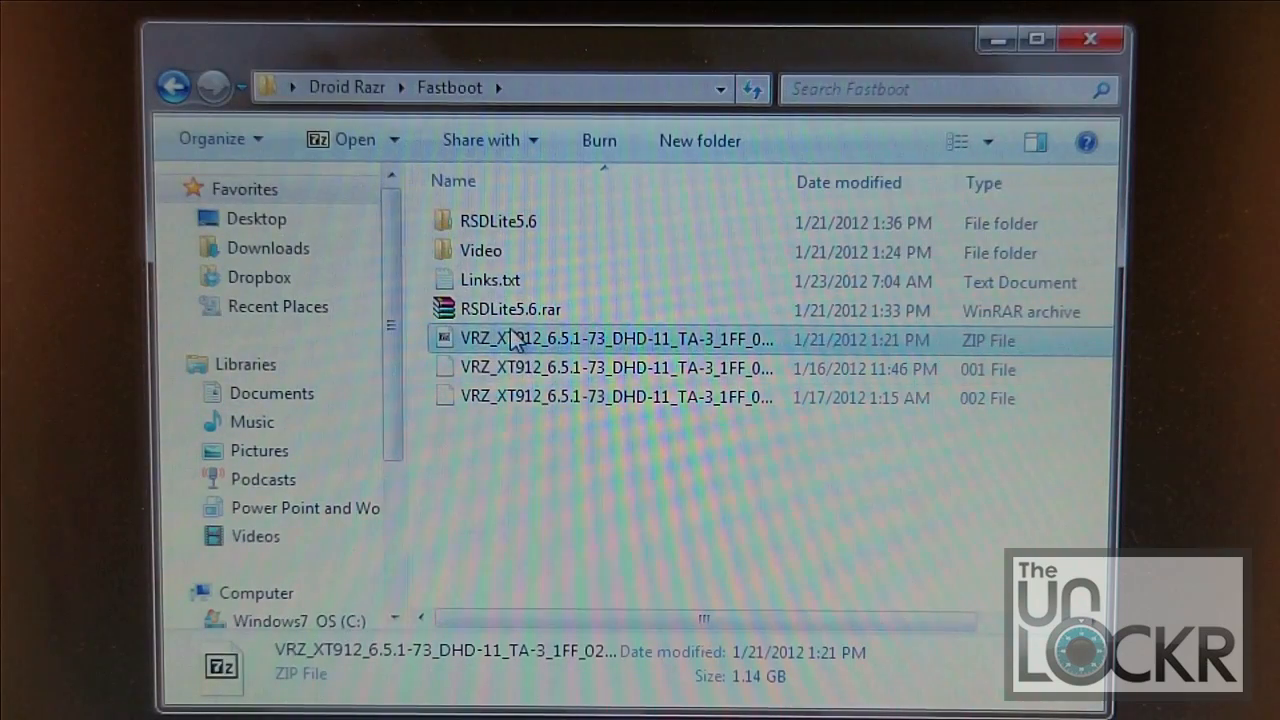
mouse_move(515, 340)
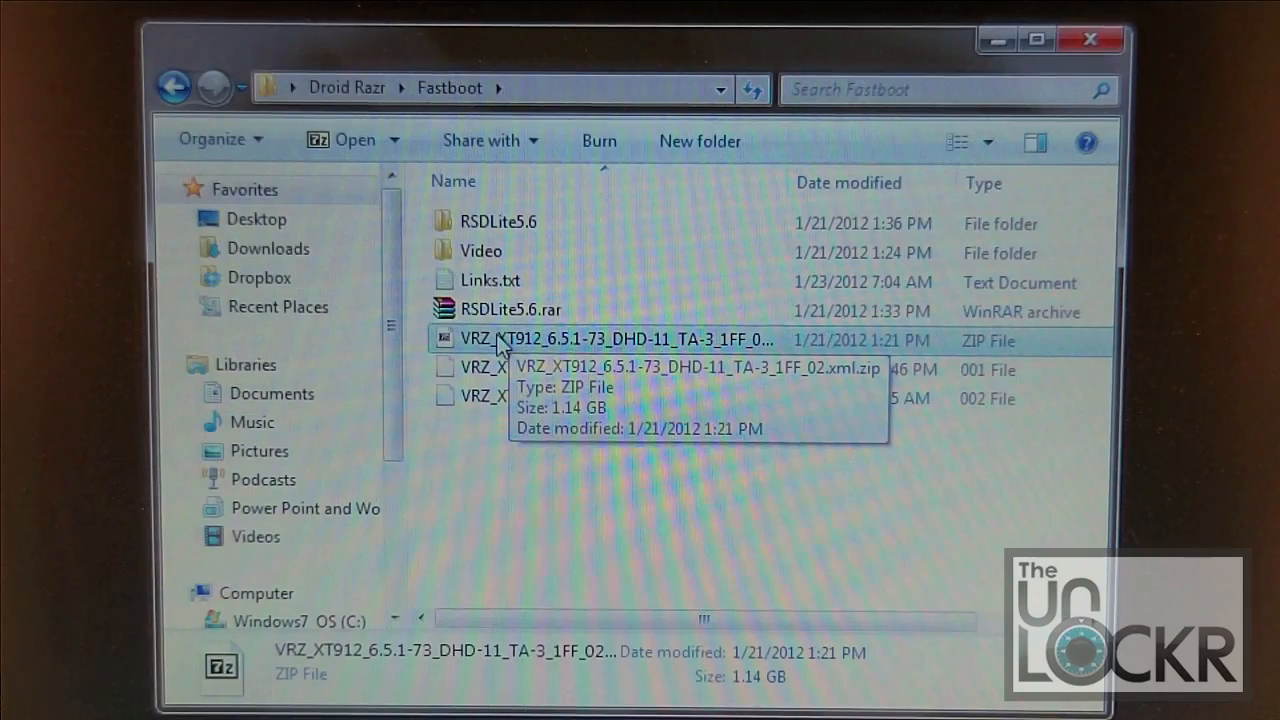
mouse_move(505, 477)
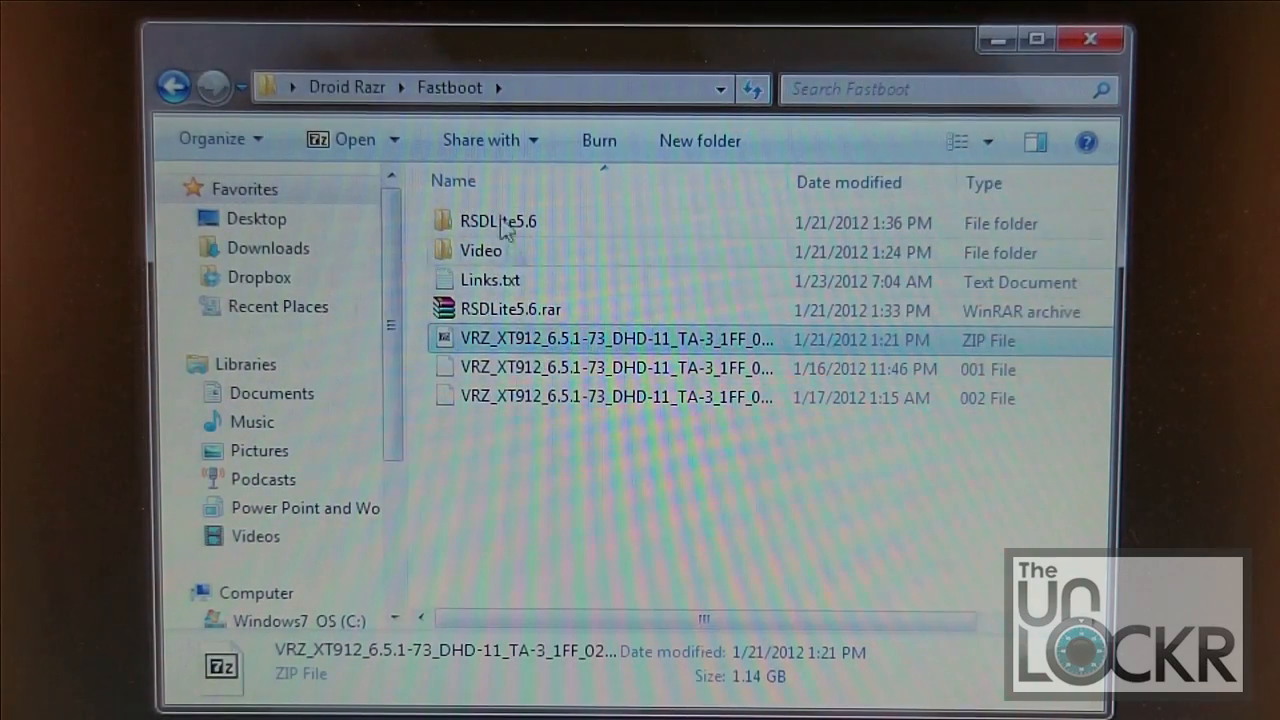
click(497, 221)
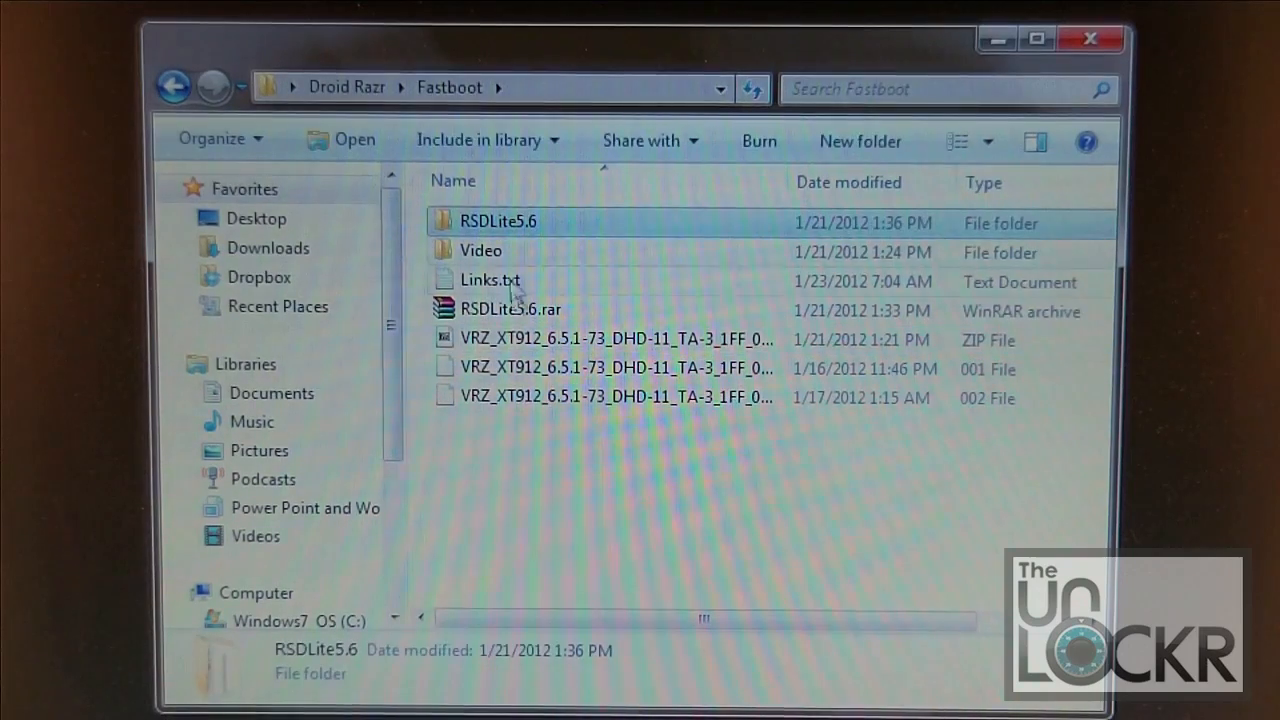
mouse_move(500, 485)
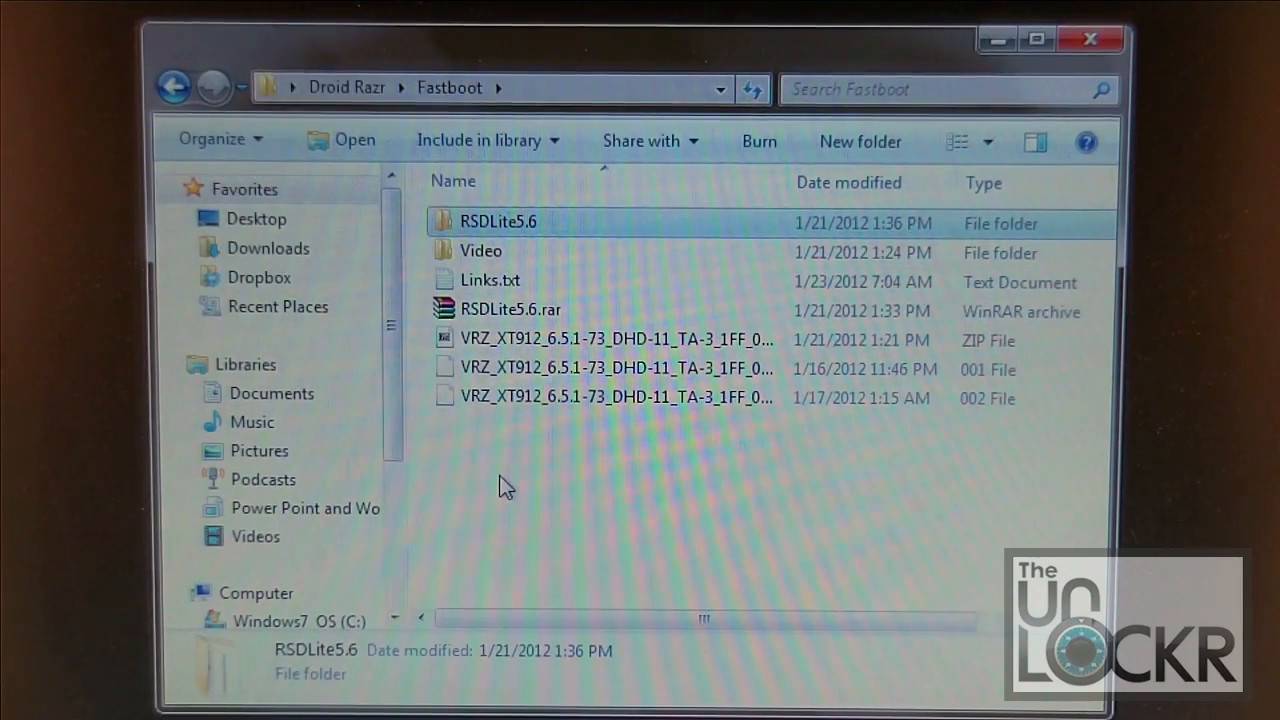